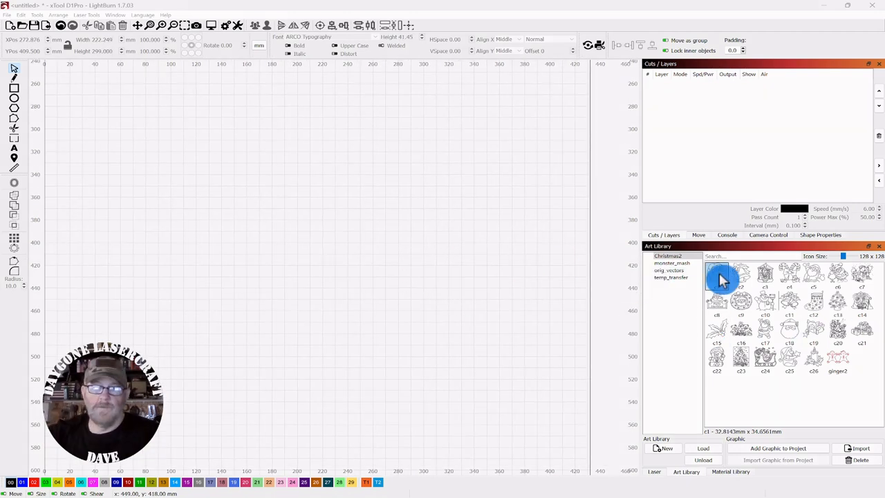
# - Place the Santa head from the Art Library, enlarge it slightly, and assign it to the red layer
pyautogui.doubleClick(717, 276)
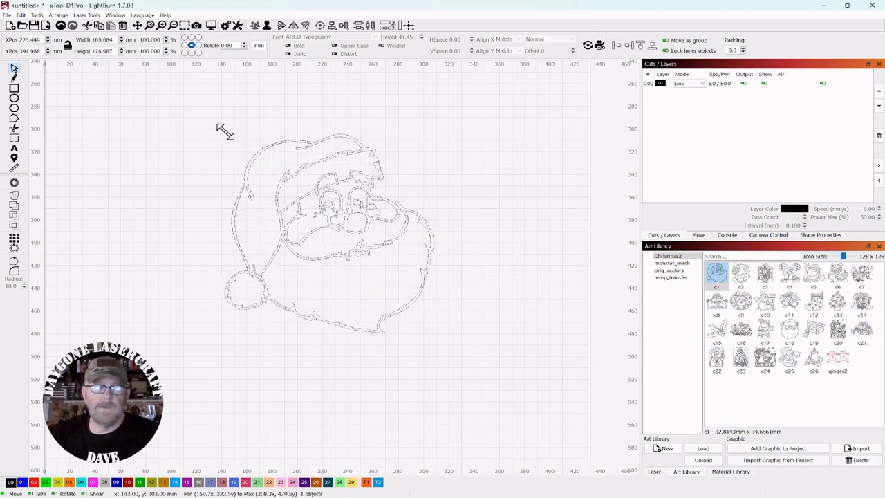
pyautogui.moveTo(318, 200); pyautogui.dragTo(324, 227)
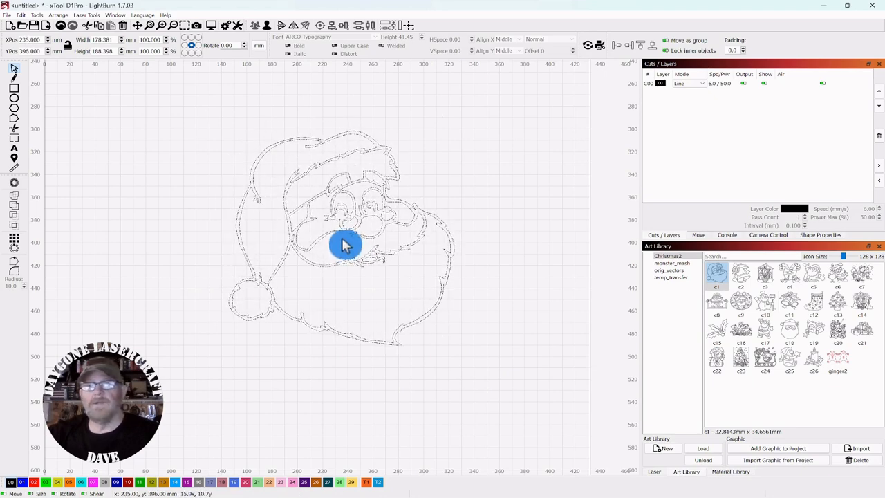
pyautogui.click(346, 246)
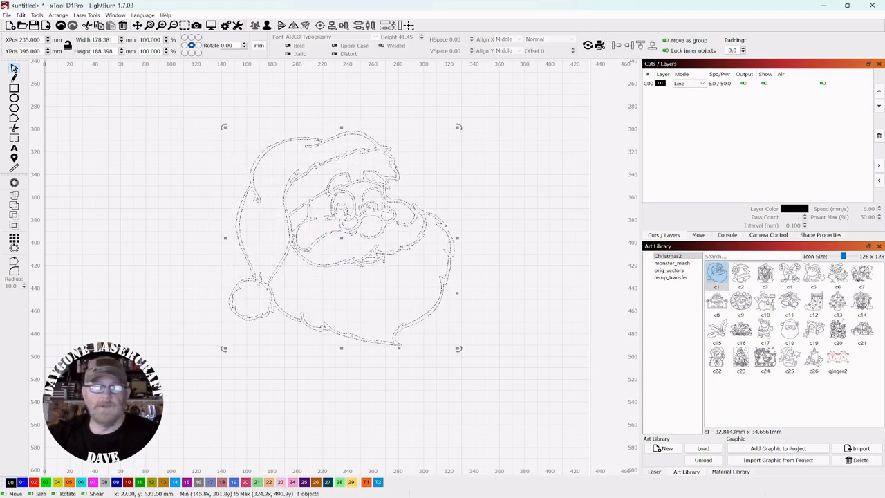
pyautogui.click(35, 481)
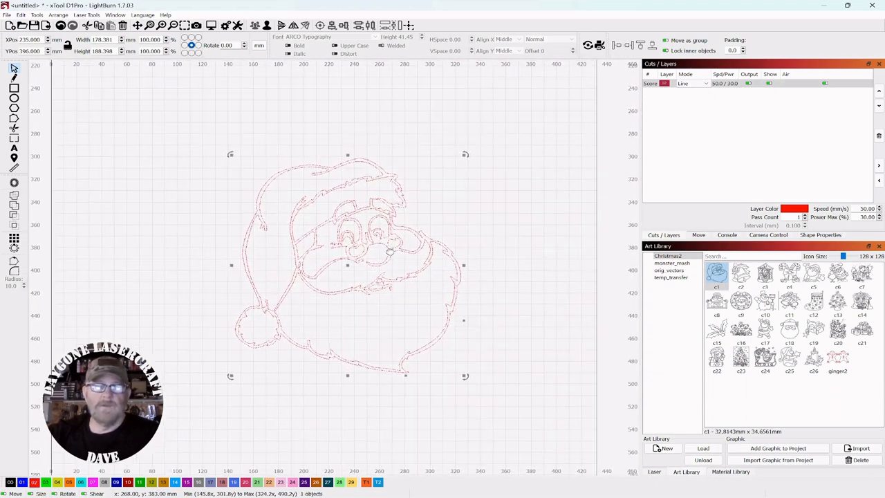
# - Add the text 'SANTA' above the Santa head and select it for positioning
pyautogui.click(540, 194)
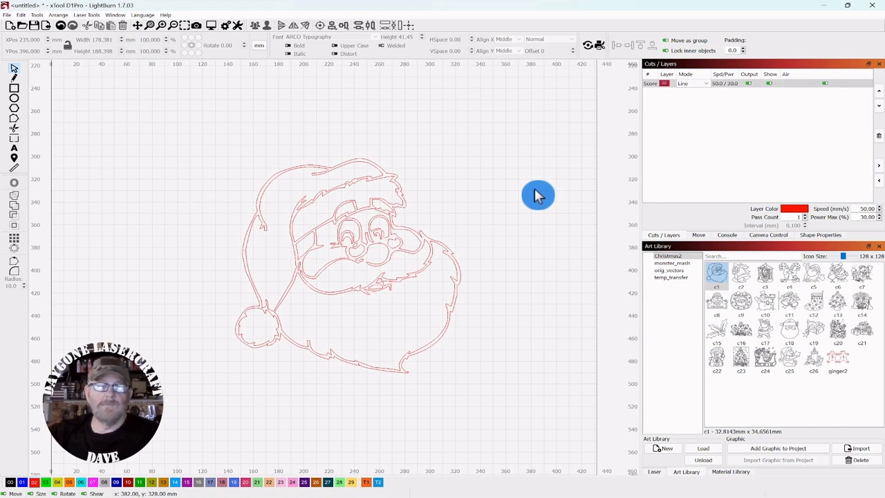
pyautogui.moveTo(14, 149)
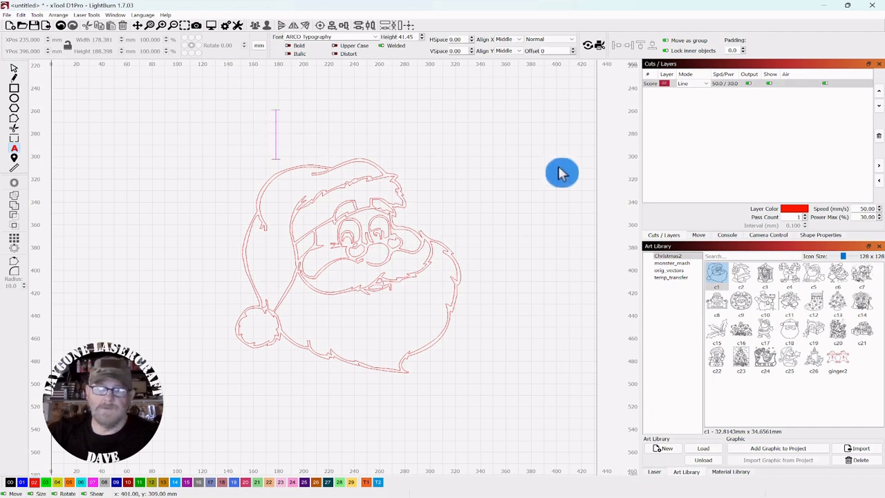
pyautogui.write('SAN')
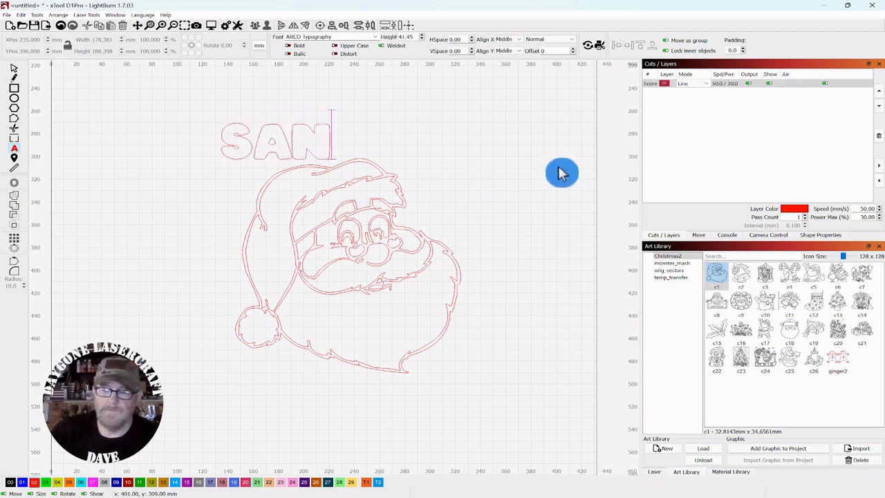
pyautogui.write('TA')
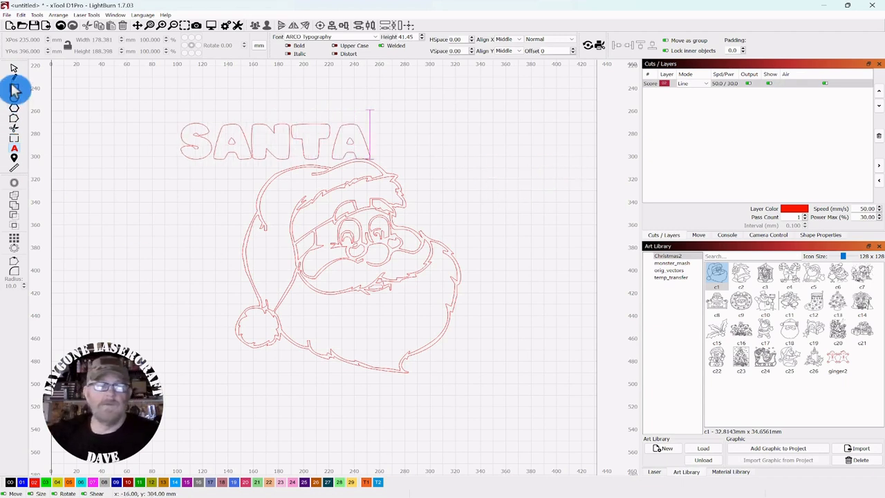
pyautogui.click(269, 146)
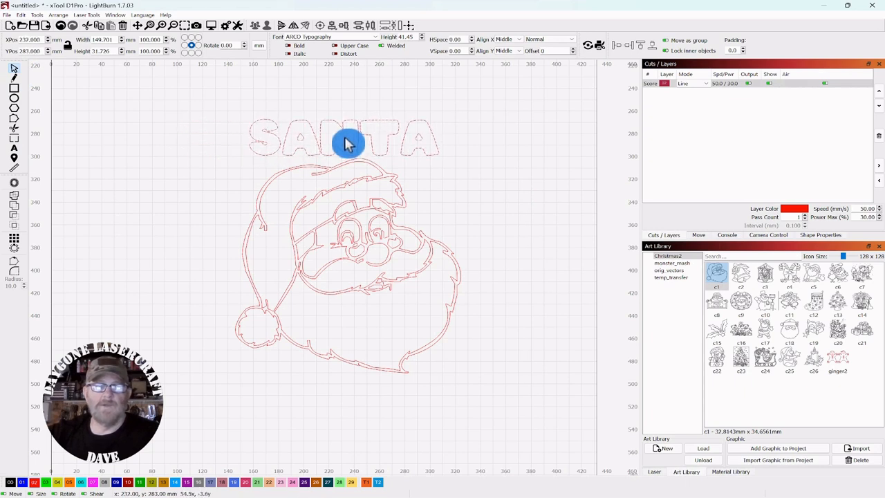
pyautogui.click(346, 141)
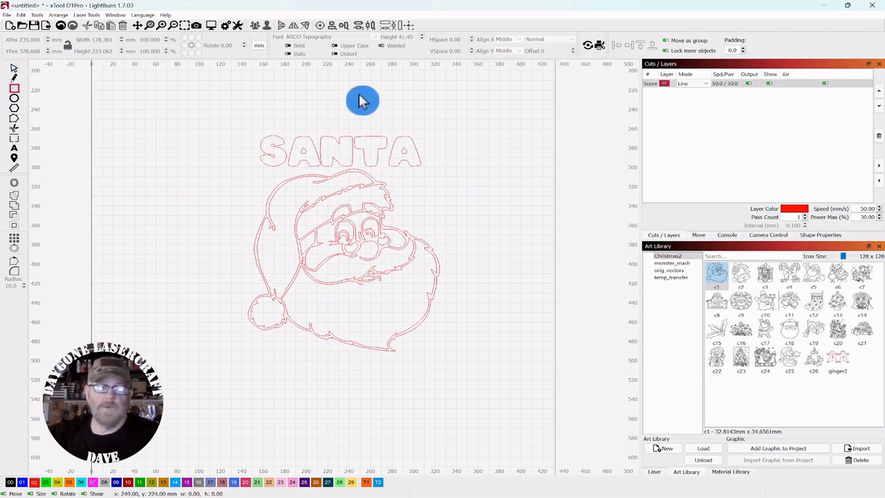
# - Draw a tall rectangle covering the right half of the design and select it with the Santa artwork
pyautogui.moveTo(362, 101); pyautogui.dragTo(497, 393)
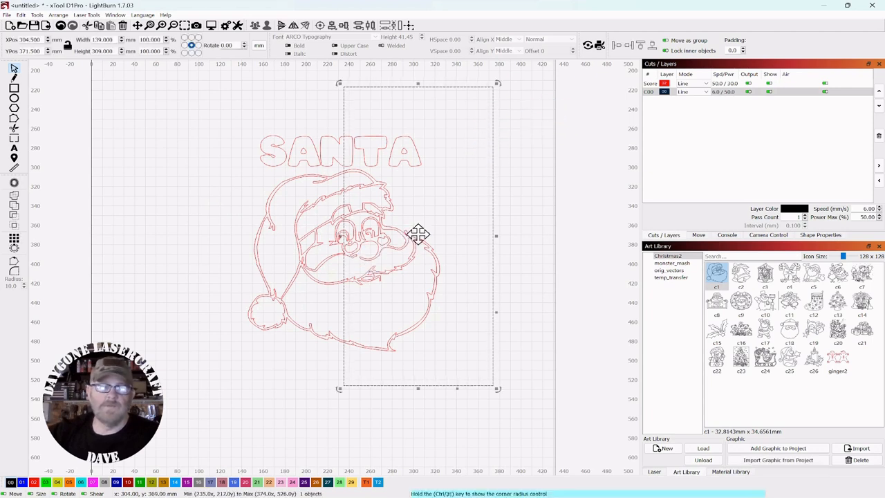
pyautogui.moveTo(417, 234); pyautogui.dragTo(435, 243)
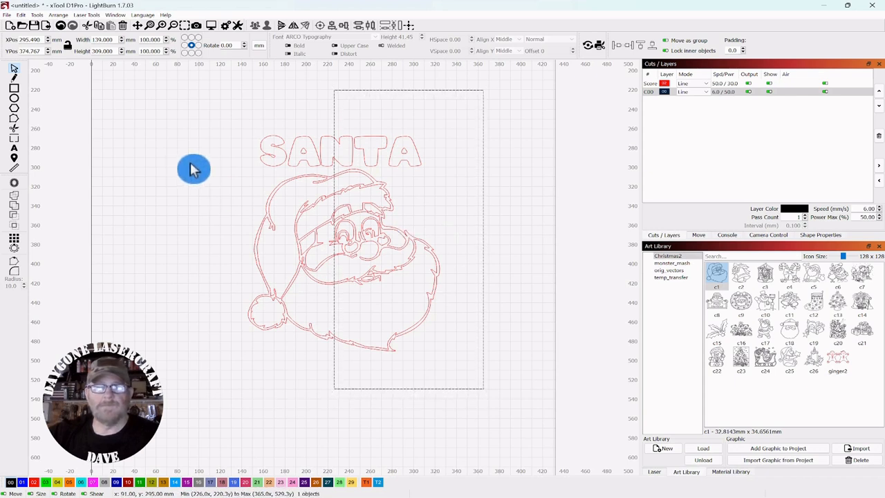
pyautogui.click(246, 180)
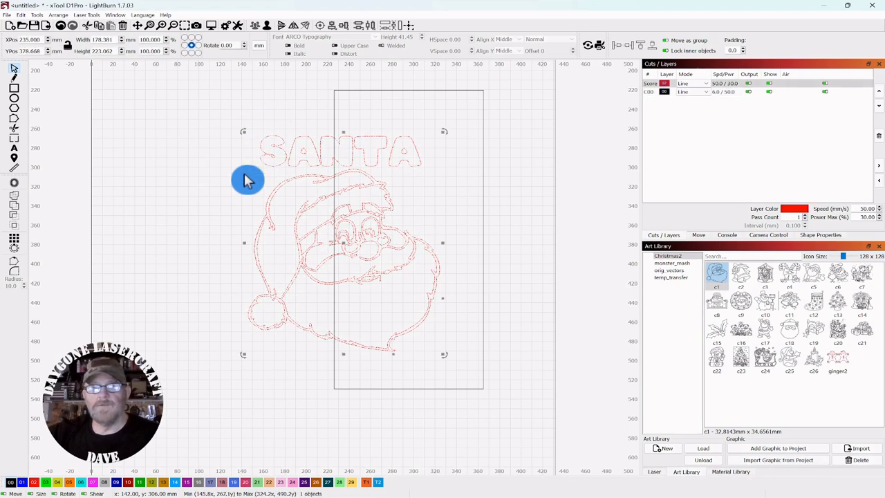
pyautogui.moveTo(509, 108)
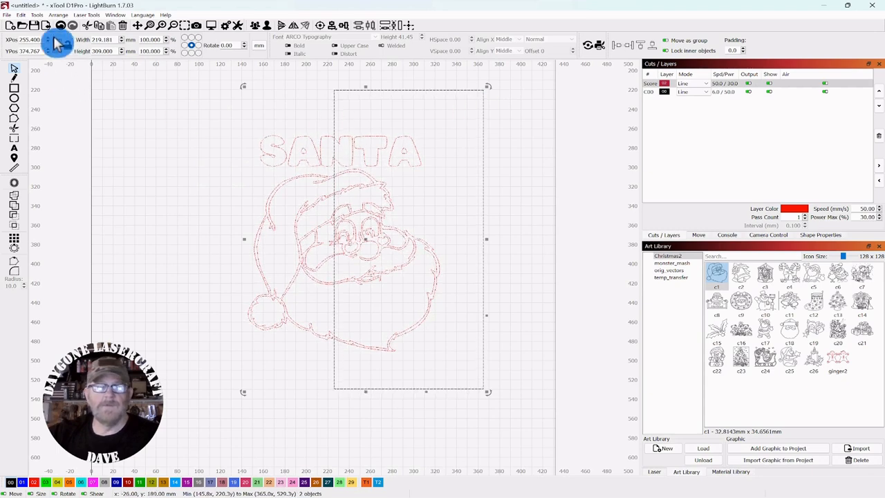
# - Apply Tools > Cut Shapes so the rectangle splits the head and text into two halves
pyautogui.click(36, 14)
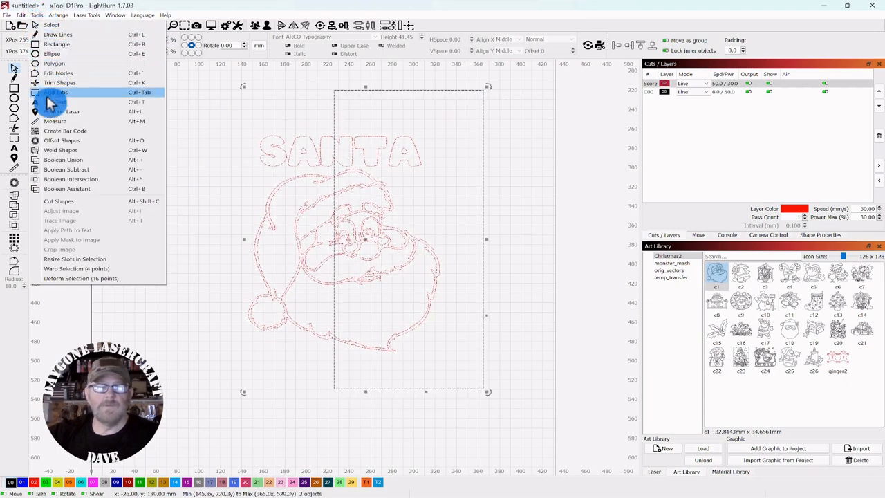
pyautogui.moveTo(58, 202)
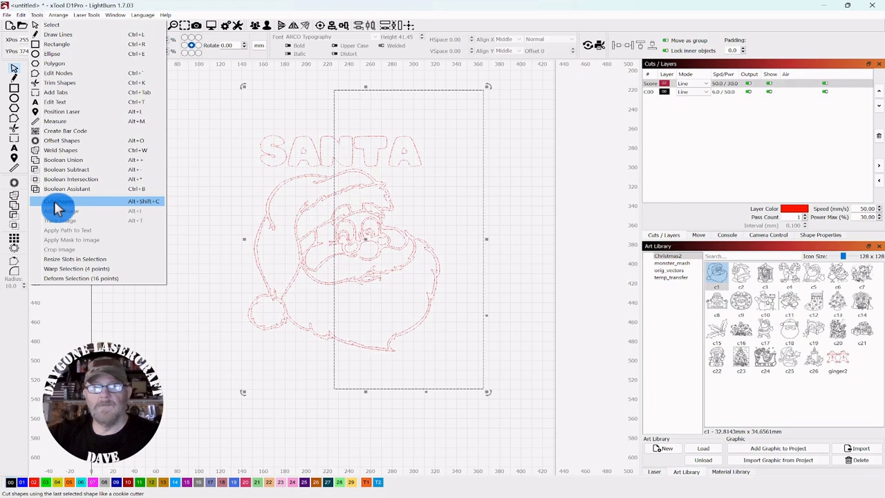
pyautogui.click(58, 201)
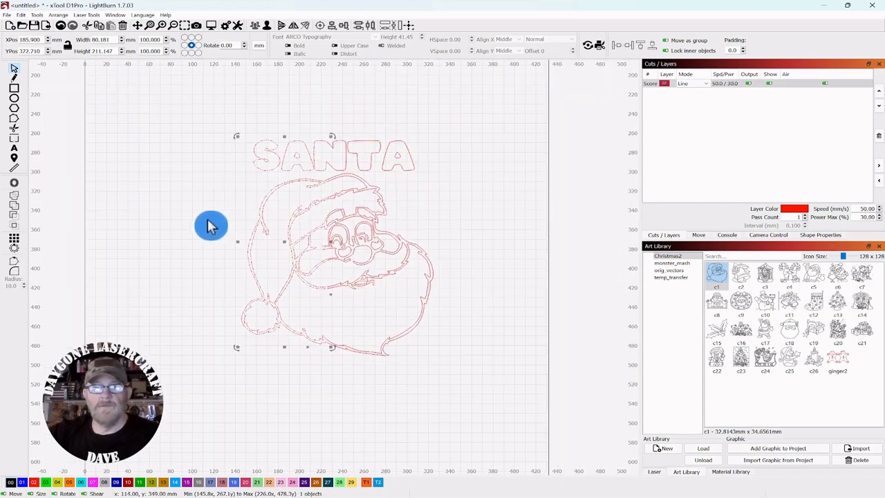
pyautogui.moveTo(204, 224)
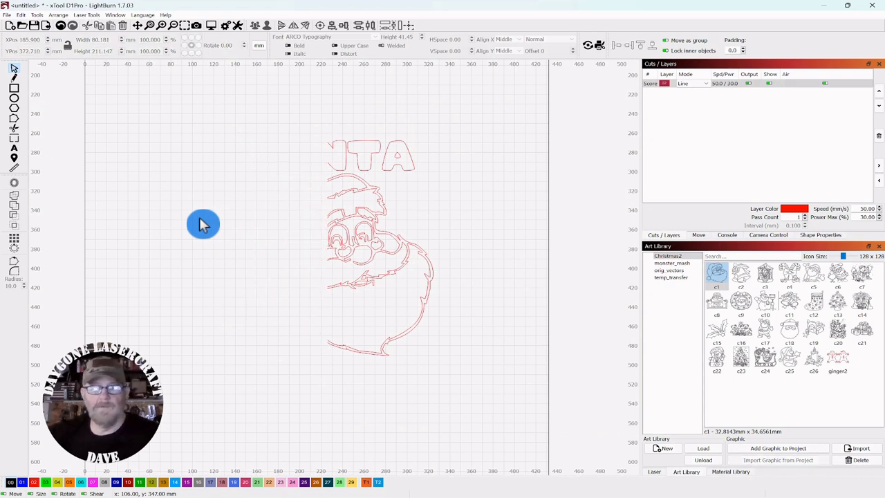
# - Select a half of the Santa design to pull the two halves apart
pyautogui.click(346, 255)
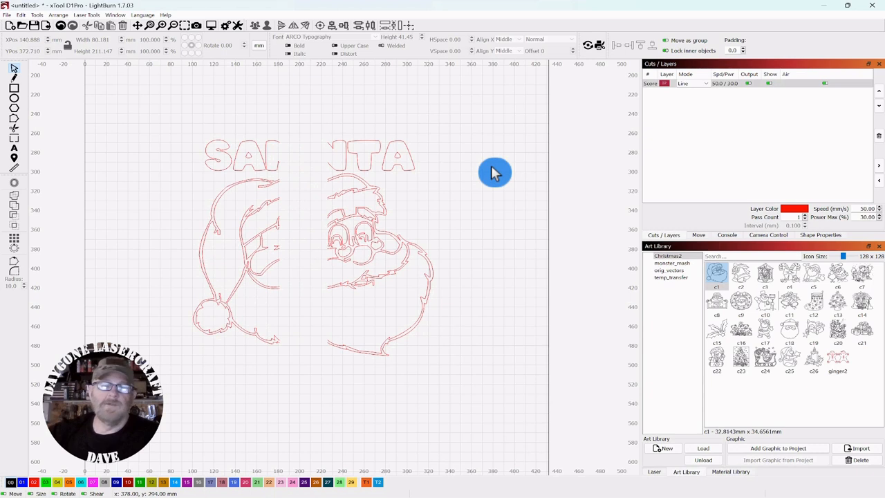
pyautogui.moveTo(504, 180)
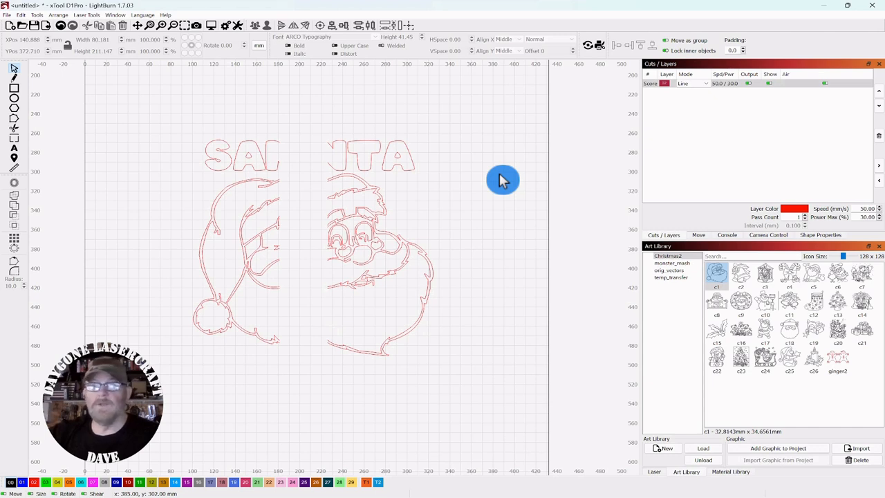
pyautogui.moveTo(443, 158)
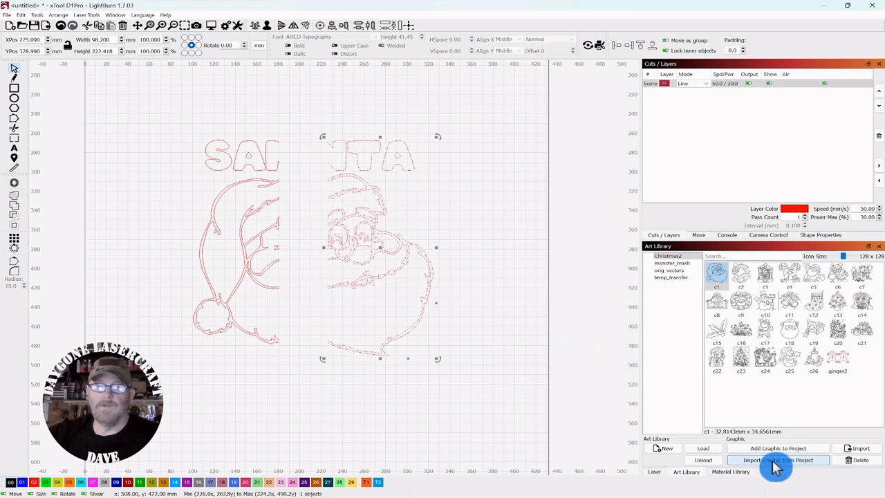
# - Save the right half to the Art Library as a graphic named 's2'
pyautogui.click(778, 459)
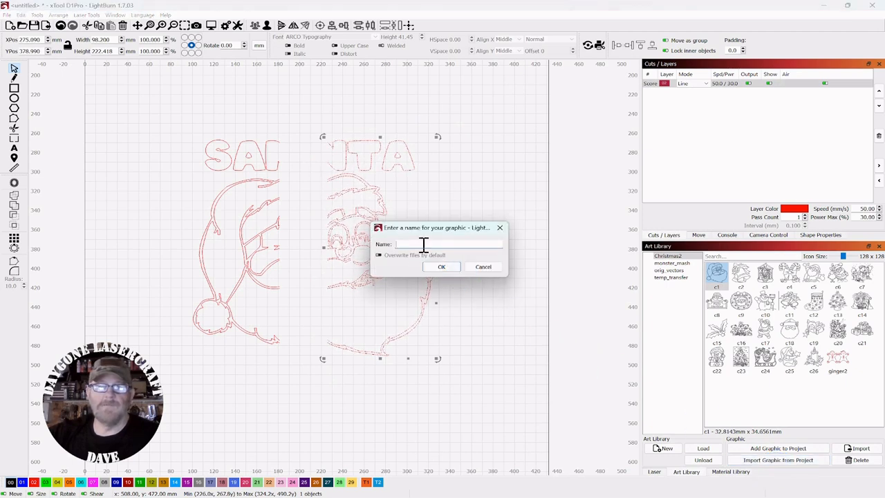
pyautogui.write('s')
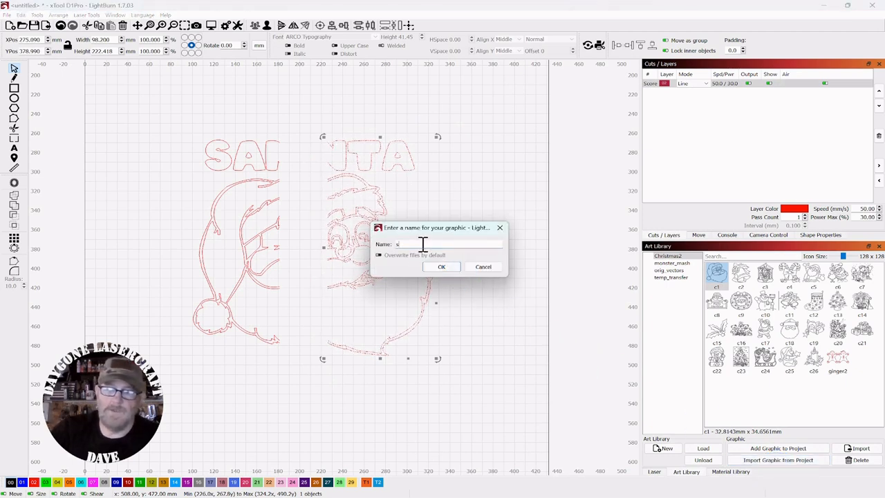
pyautogui.write('2')
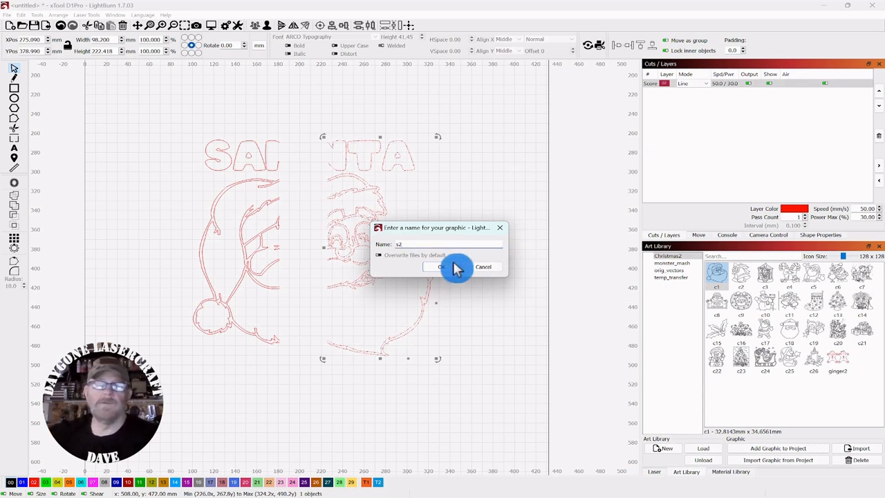
pyautogui.click(443, 267)
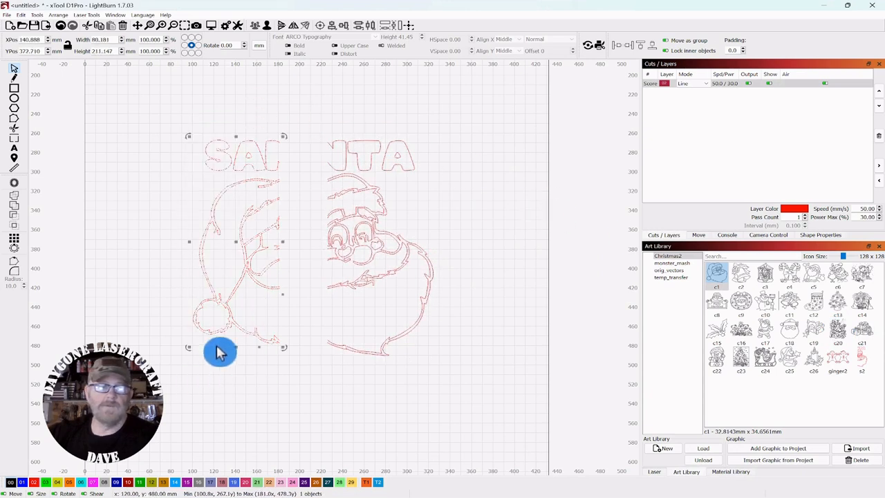
# - Save the left half to the Art Library as a graphic named 's1'
pyautogui.click(777, 448)
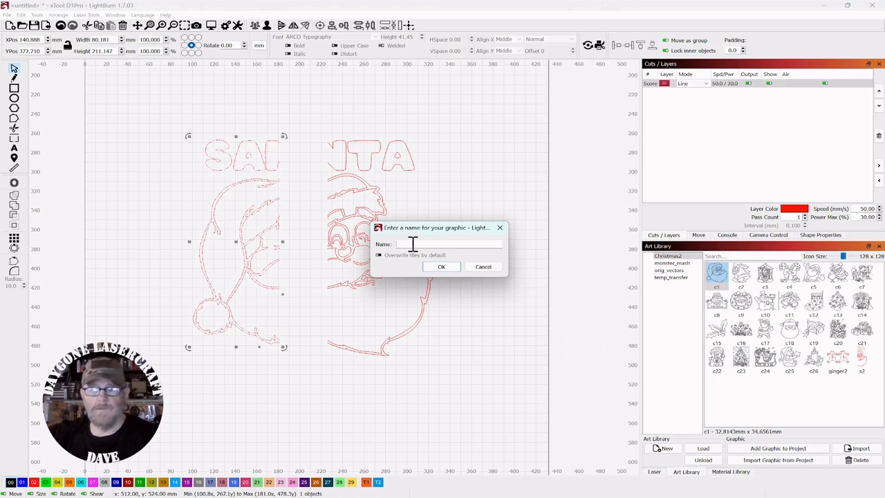
pyautogui.write('s1')
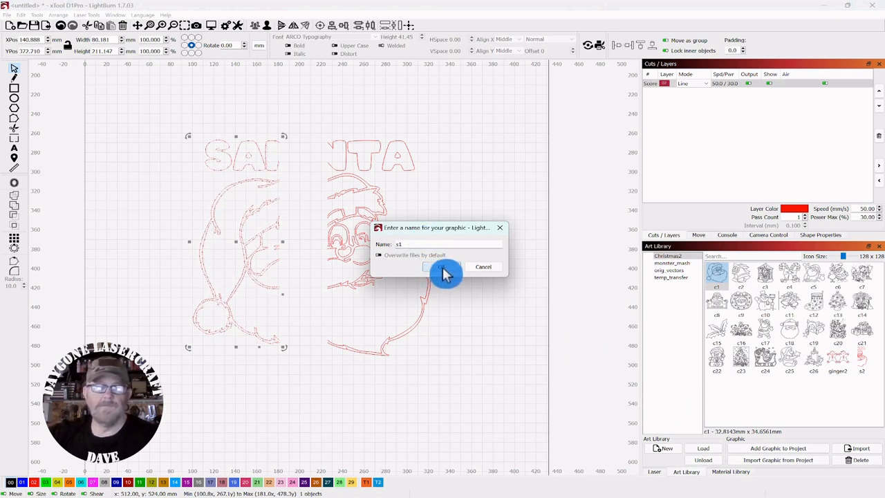
pyautogui.click(445, 268)
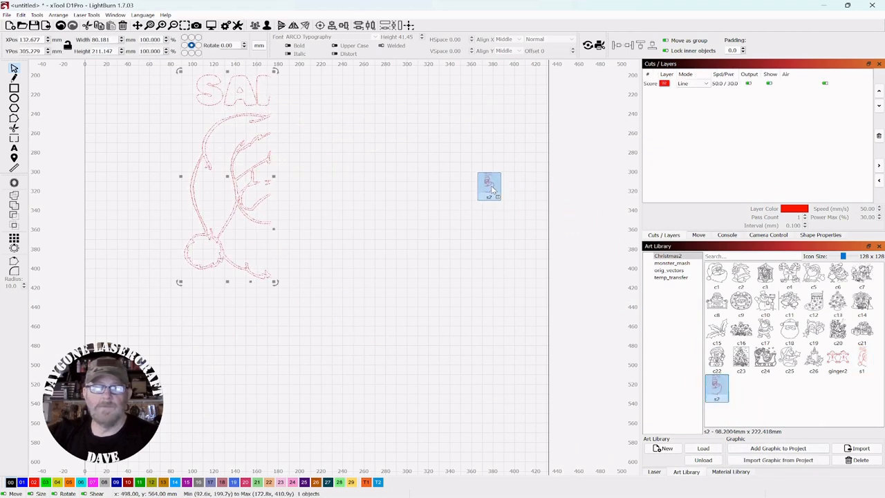
pyautogui.moveTo(490, 187); pyautogui.dragTo(498, 158)
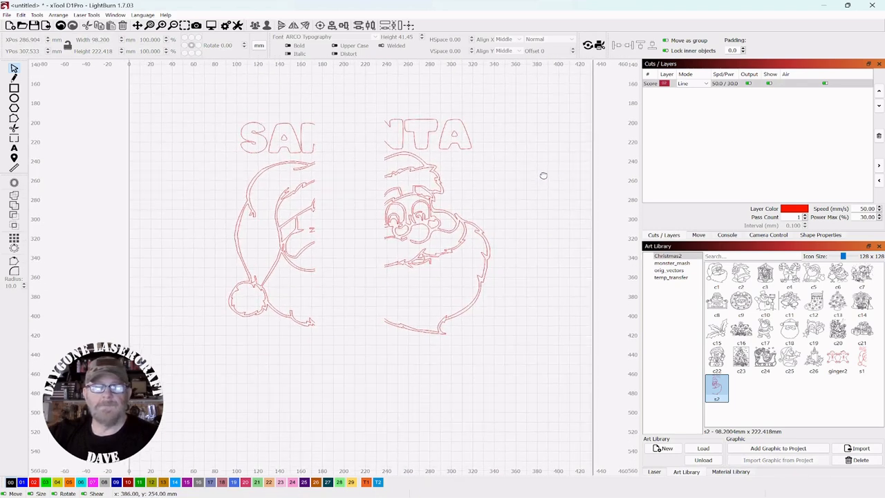
pyautogui.moveTo(548, 183)
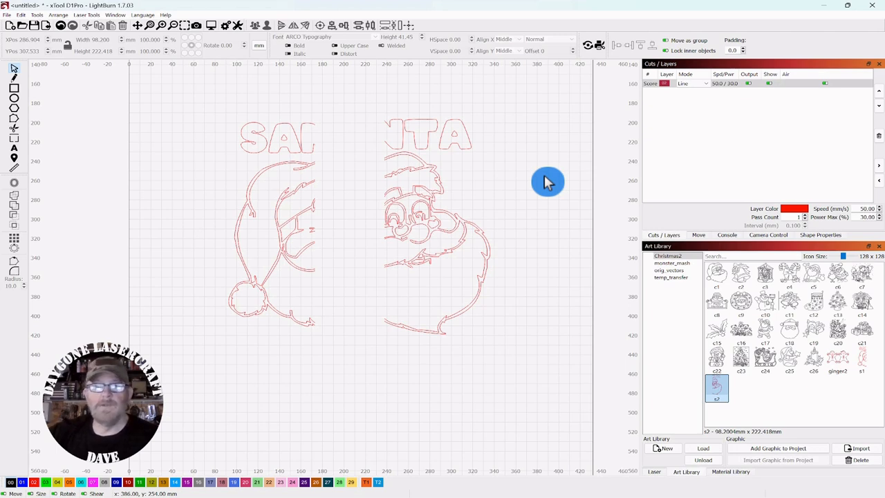
pyautogui.moveTo(523, 149)
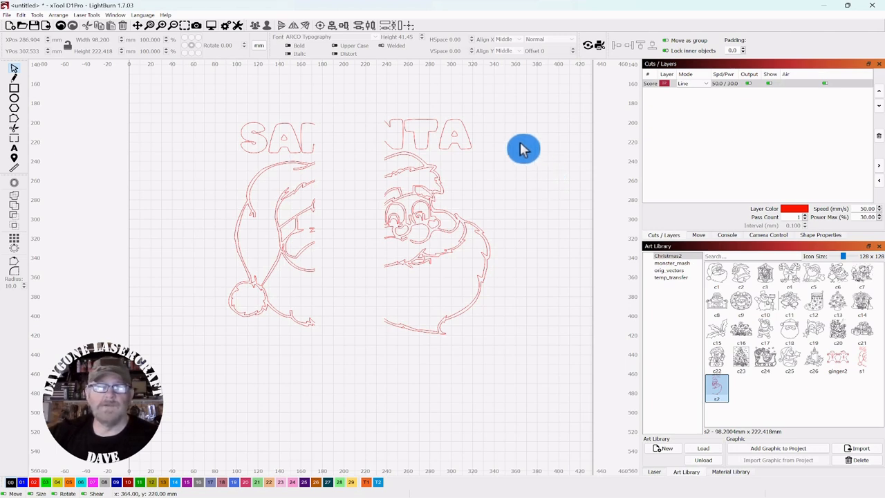
pyautogui.moveTo(527, 152)
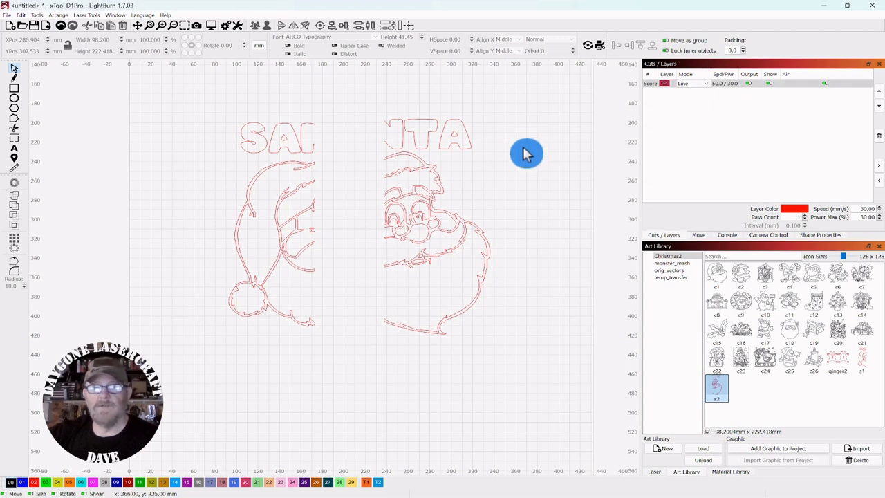
pyautogui.moveTo(524, 183)
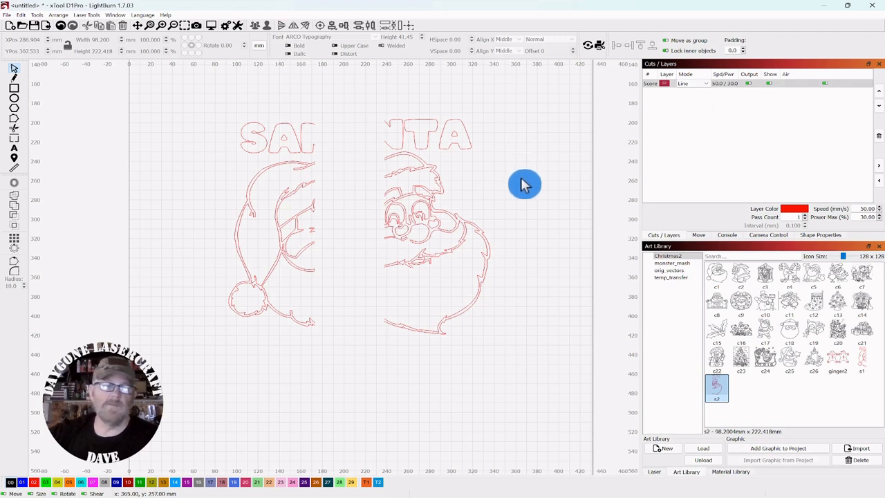